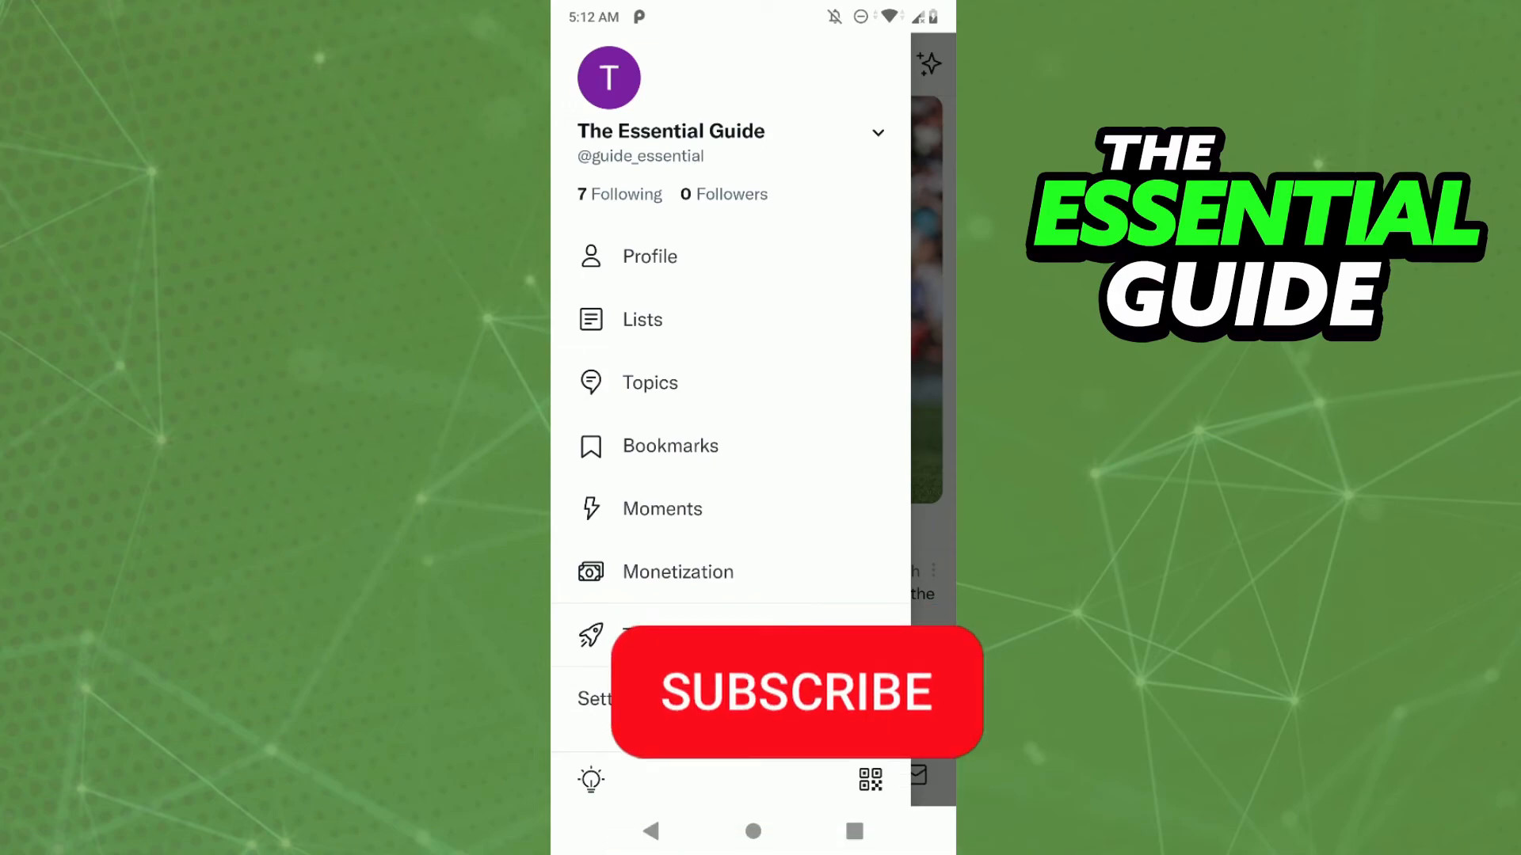
left_click(795, 692)
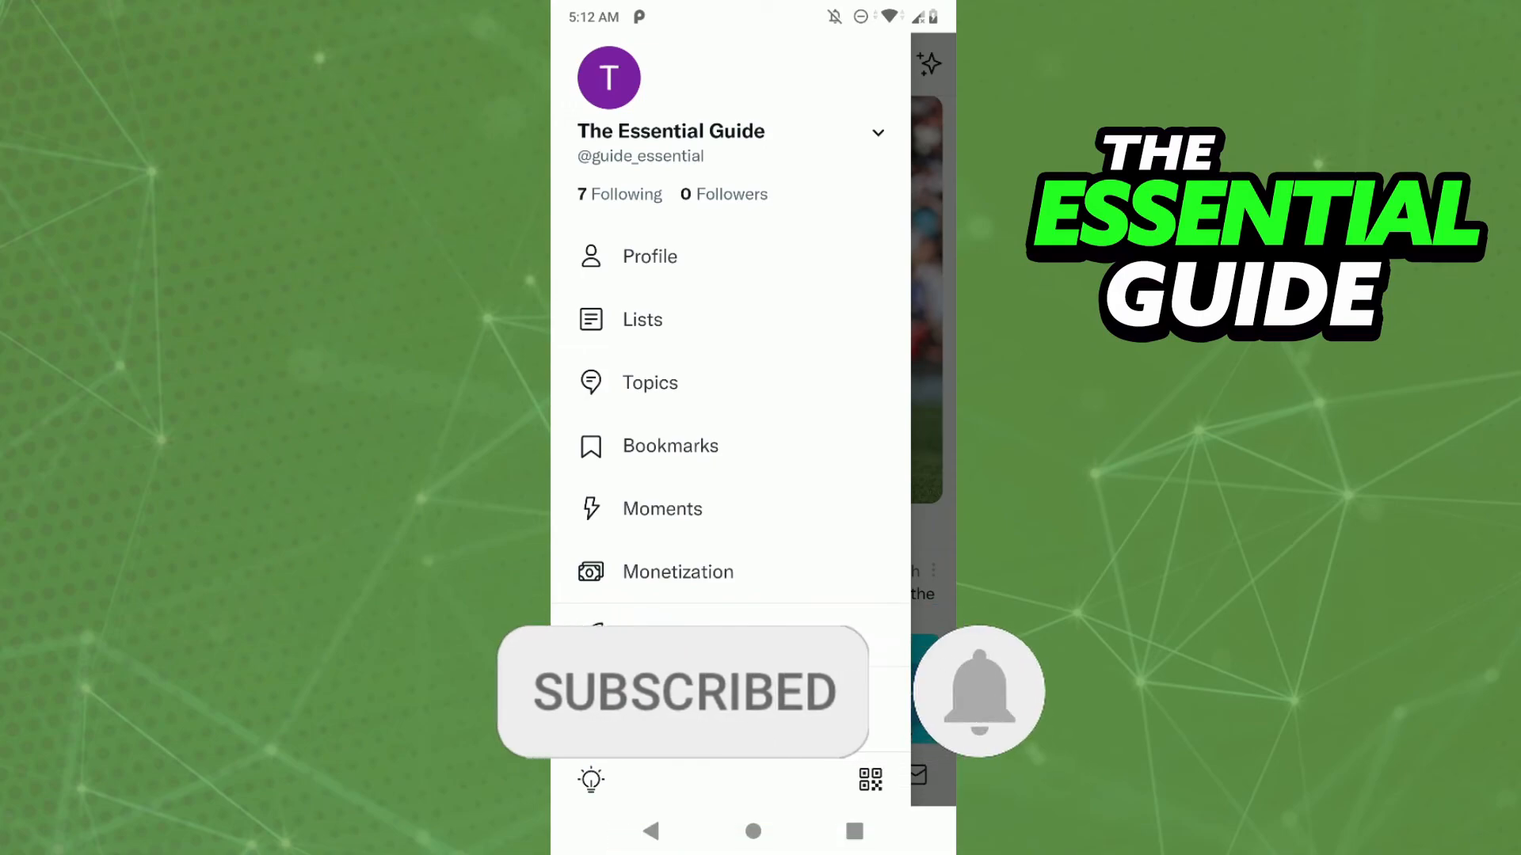